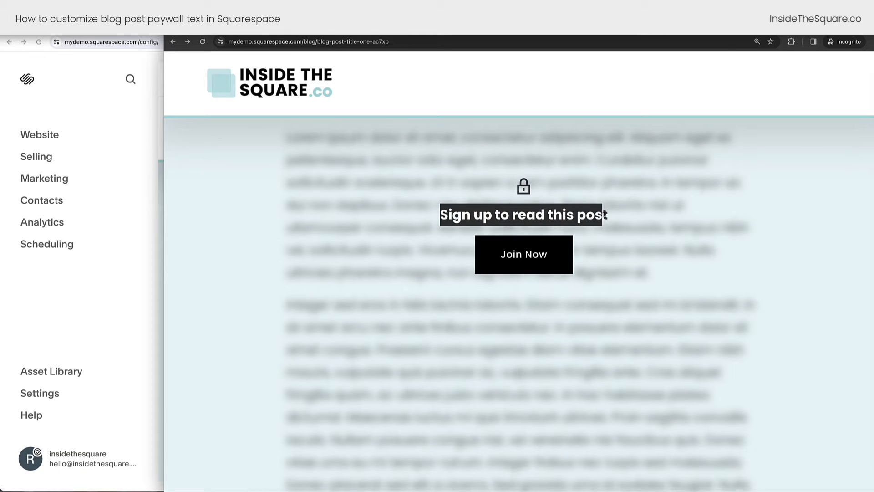
mouse_move(625, 237)
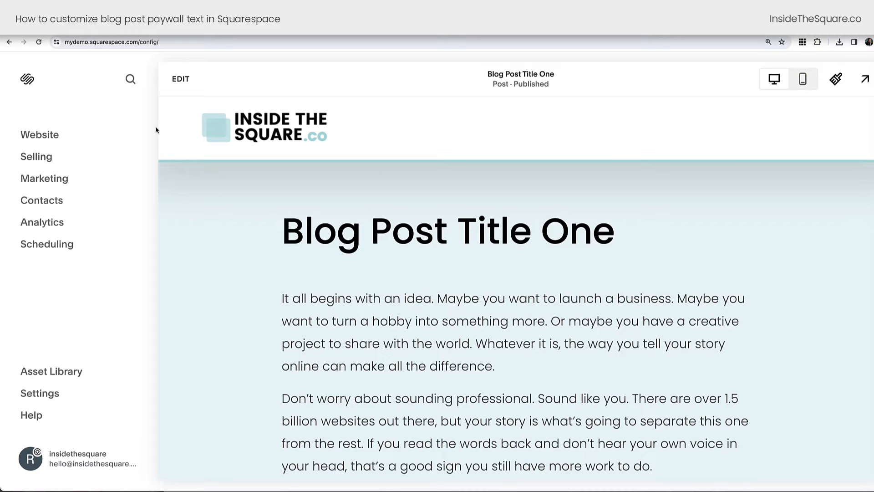
Open Custom CSS and start the paywall notice :before rule
click(39, 134)
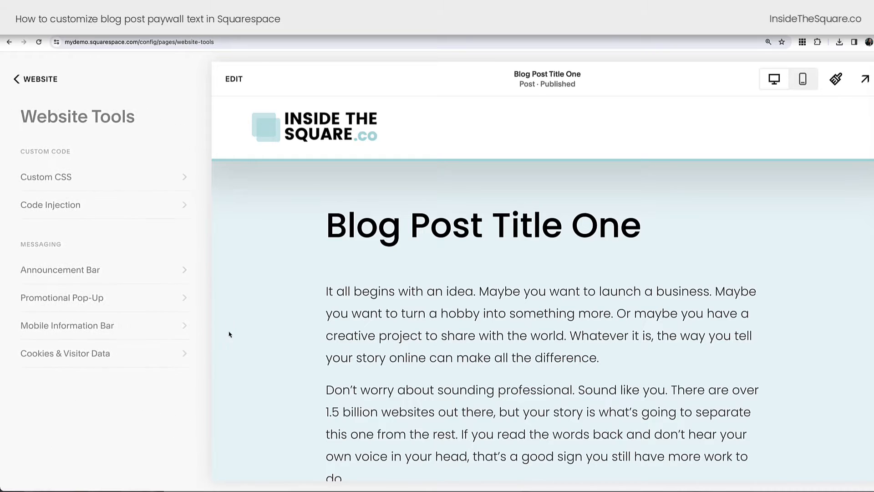
click(47, 177)
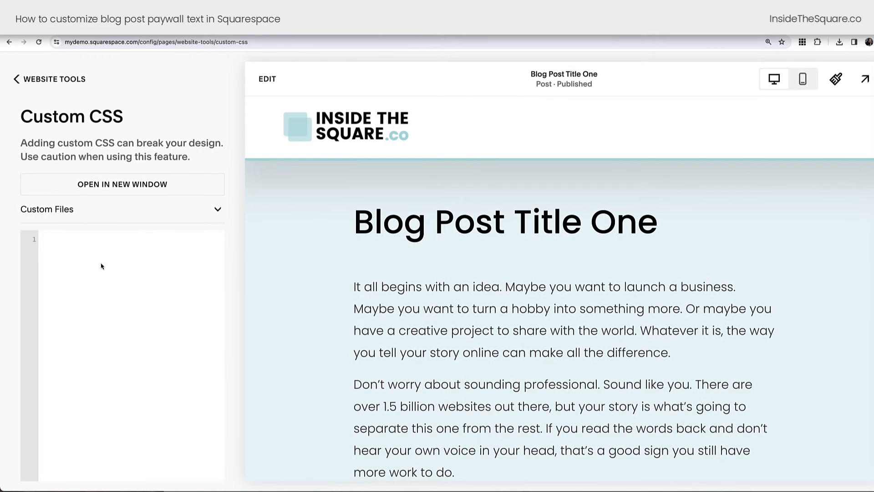
text(.blog-item-content-paywall-notice-text:before {)
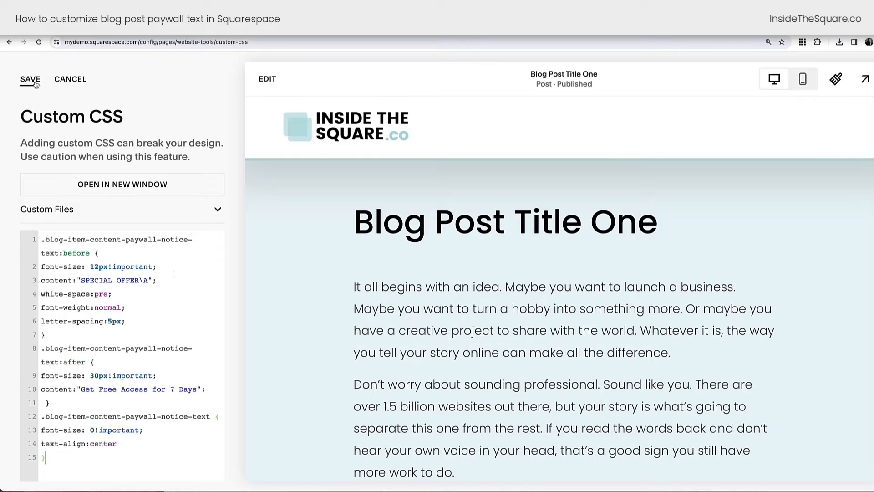
Save the paywall CSS and reload the live blog post to check the new text
click(30, 78)
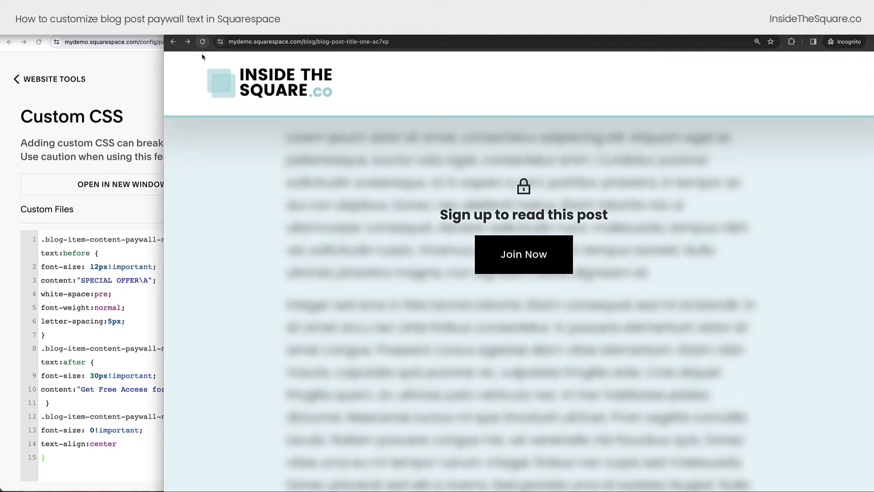
click(201, 42)
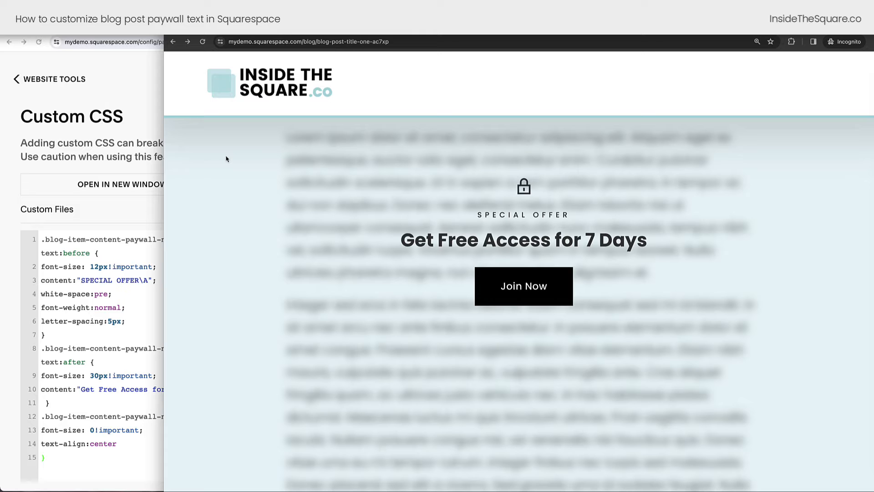
mouse_move(399, 196)
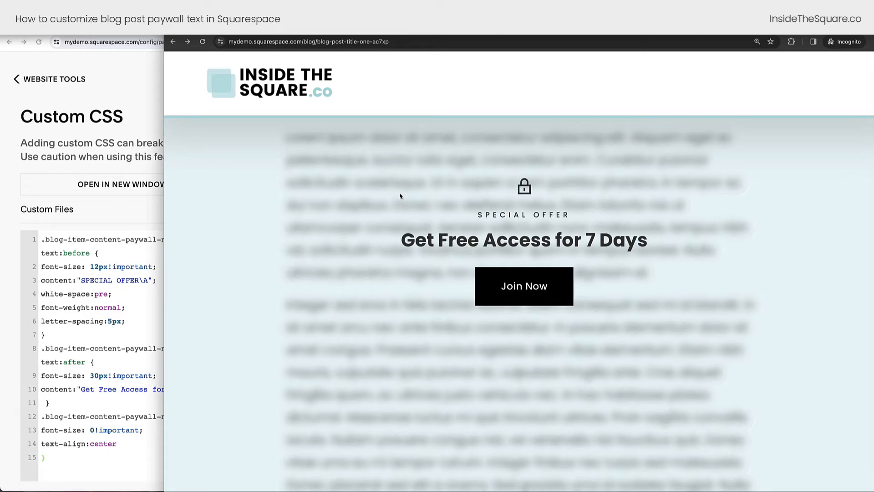
mouse_move(568, 219)
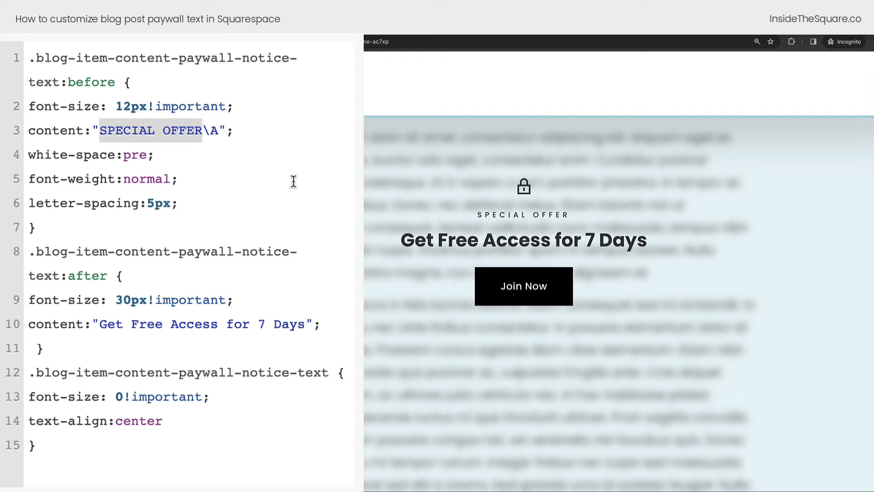
click(202, 130)
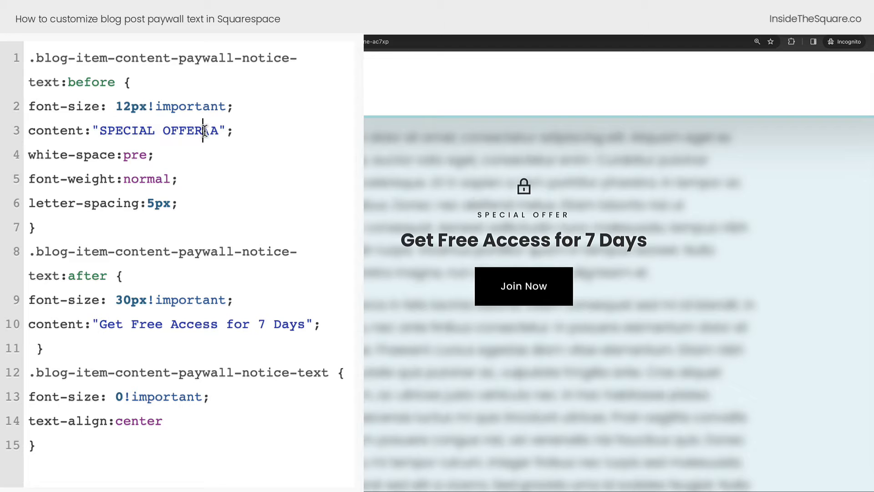
text(\A)
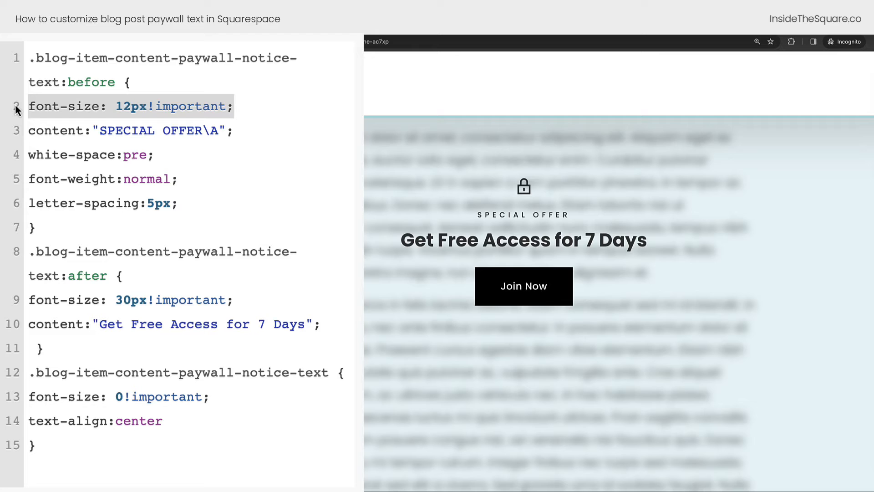
mouse_move(42, 106)
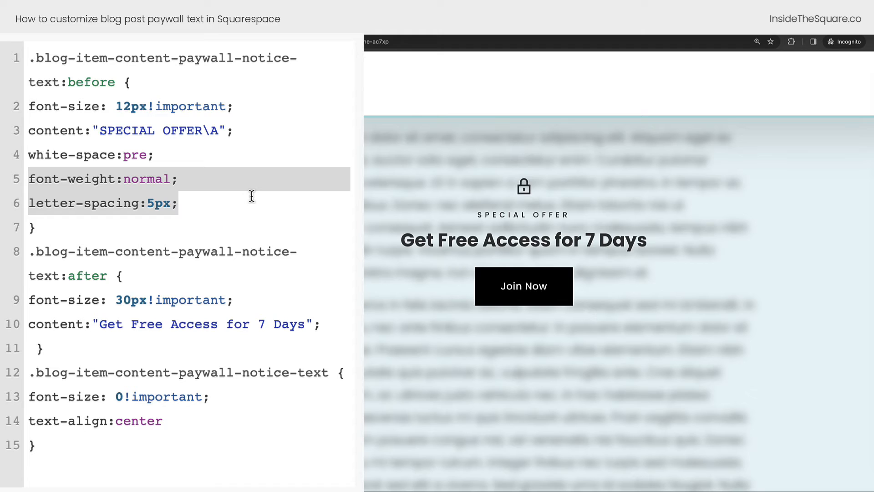
mouse_move(303, 320)
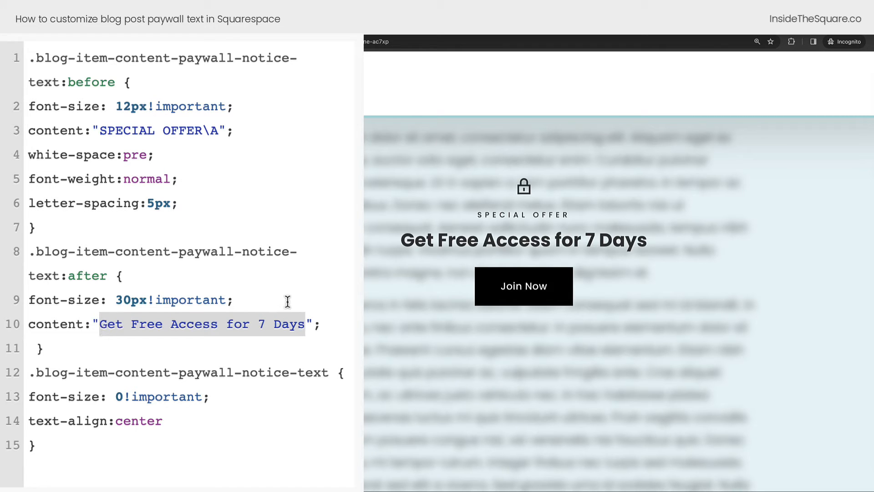
mouse_move(318, 291)
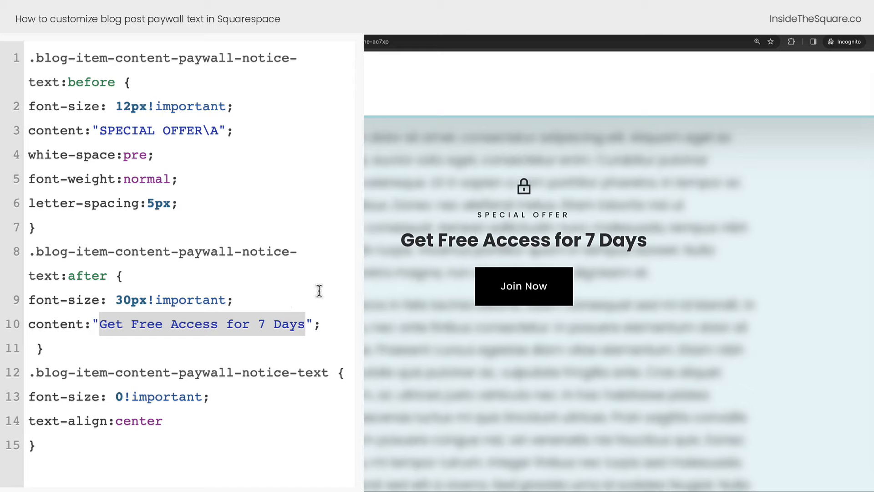
mouse_move(279, 297)
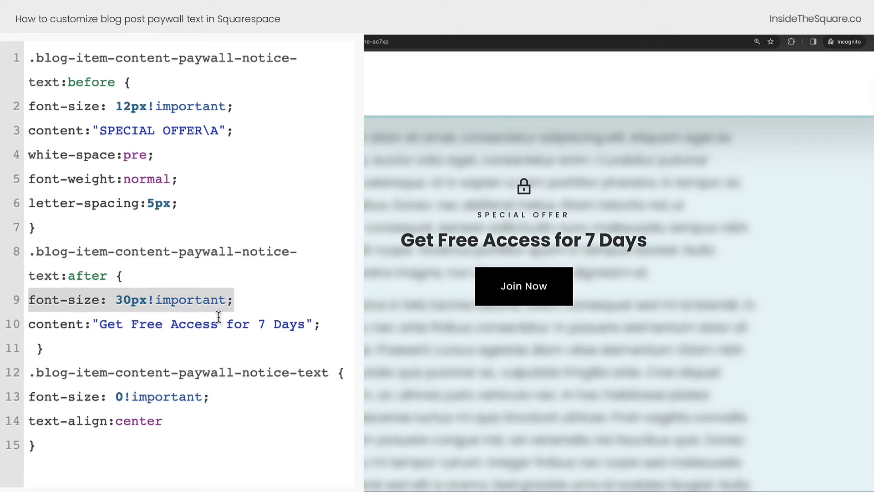
mouse_move(244, 325)
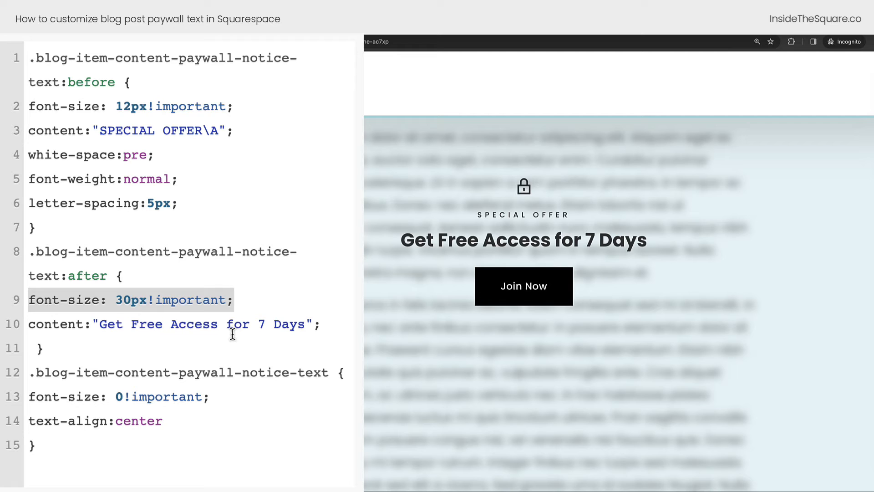
mouse_move(218, 387)
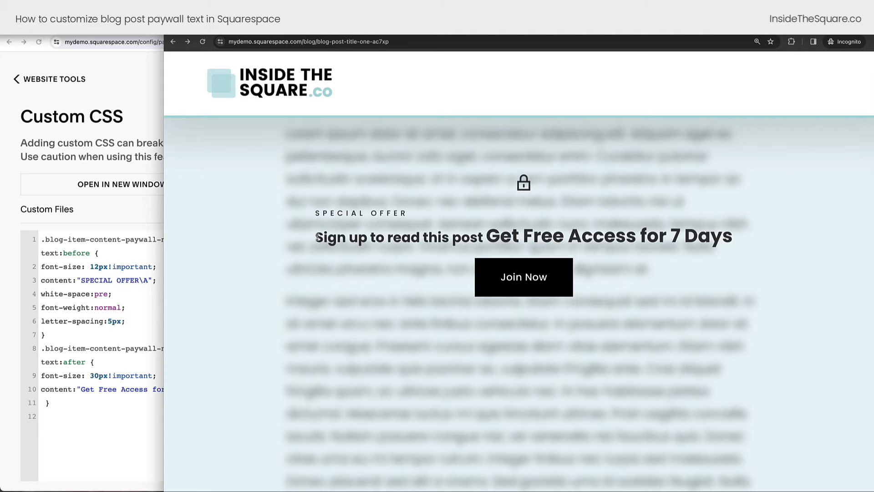
mouse_move(305, 330)
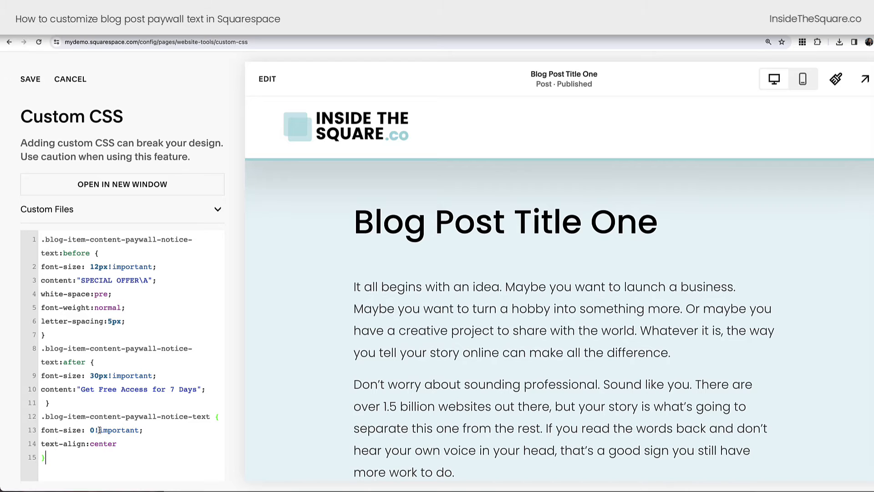
Bring the incognito post window forward and reload it to confirm the two-line offer
click(30, 79)
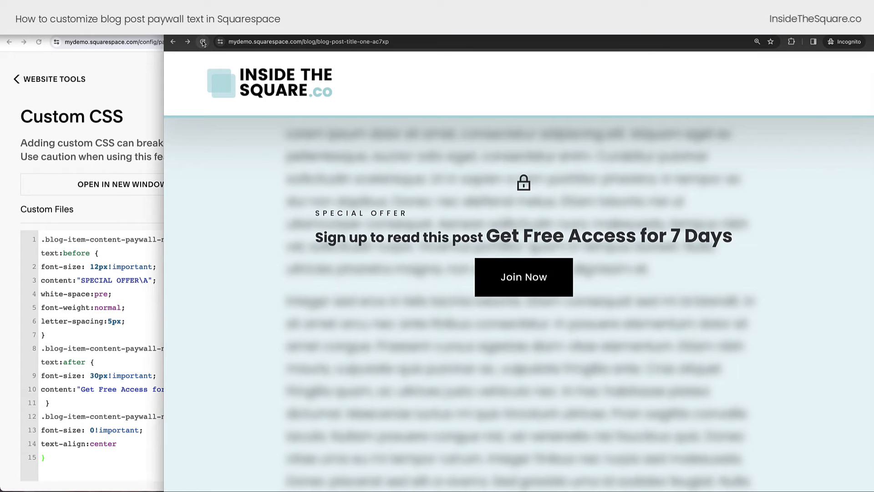
click(203, 42)
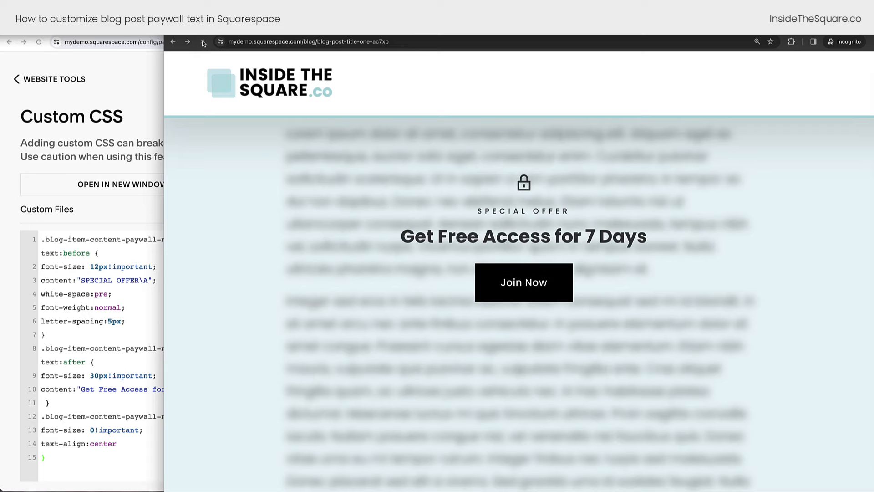
click(202, 41)
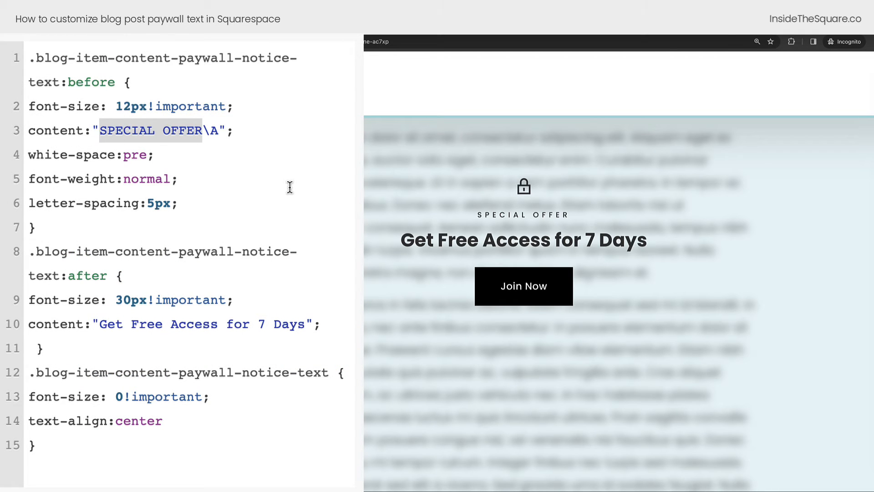
mouse_move(214, 132)
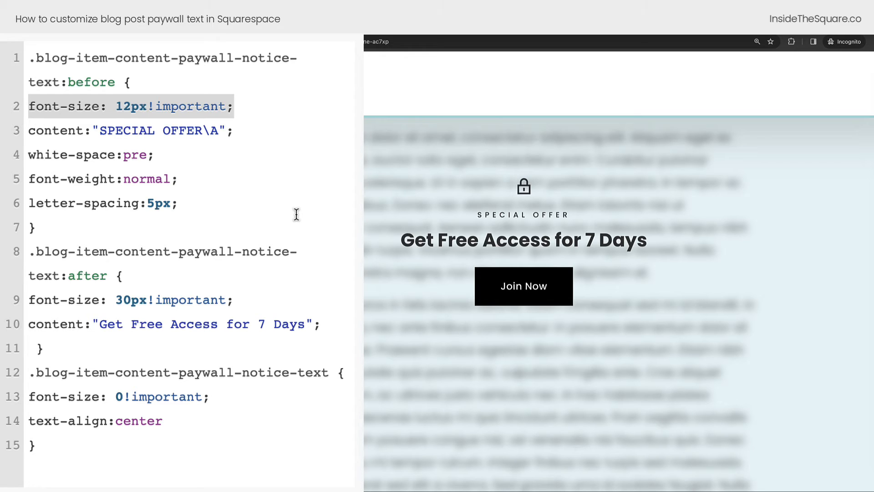
mouse_move(275, 183)
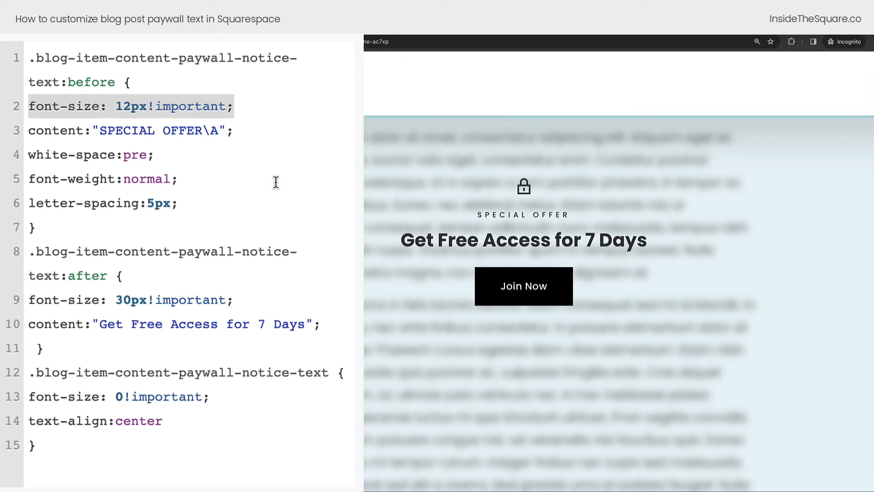
mouse_move(300, 322)
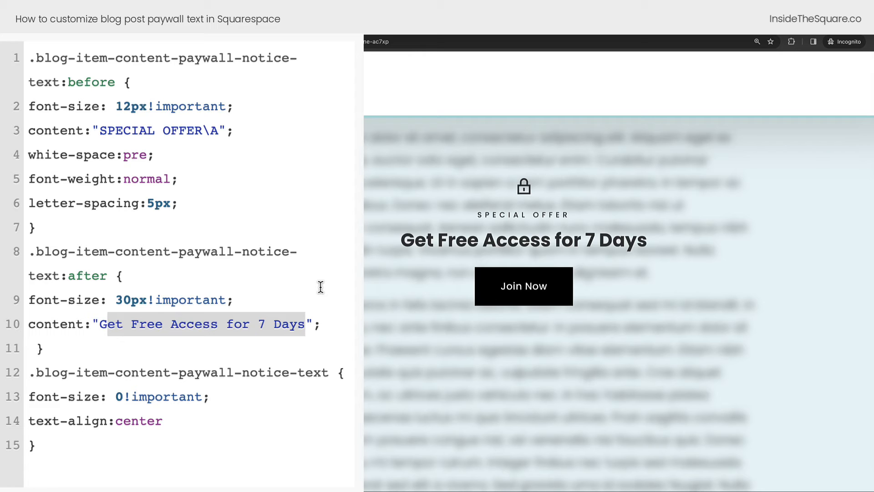
mouse_move(267, 298)
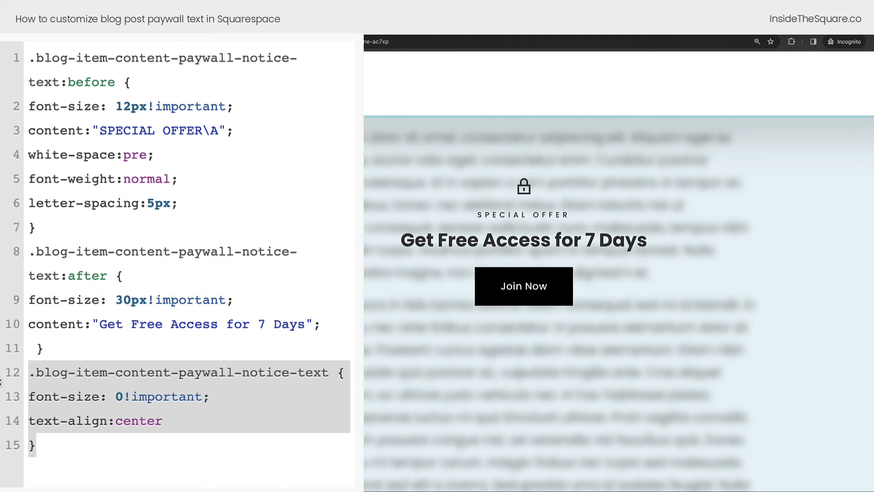
mouse_move(255, 430)
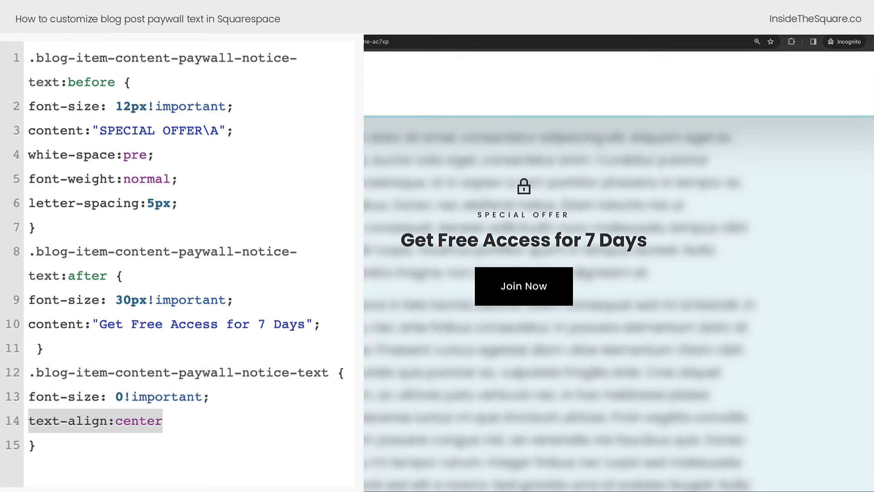
mouse_move(132, 435)
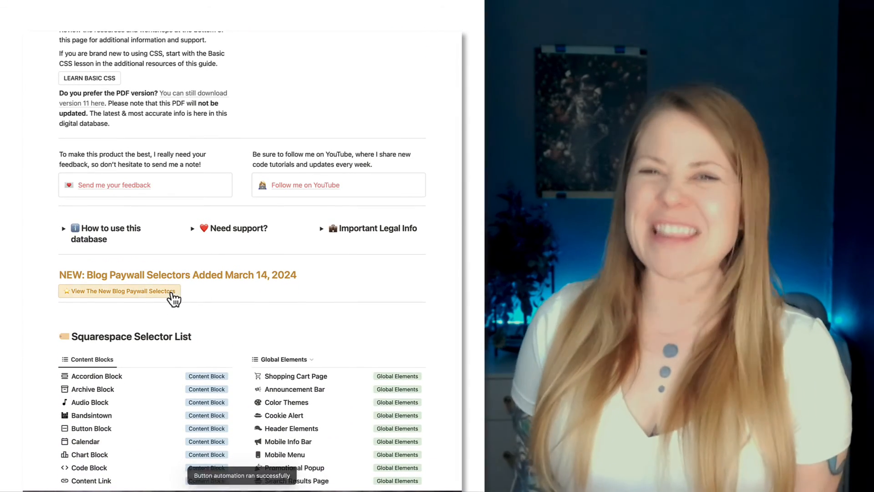
Open the Blog Paywall Selectors table and scroll through its CSS snippets
click(119, 291)
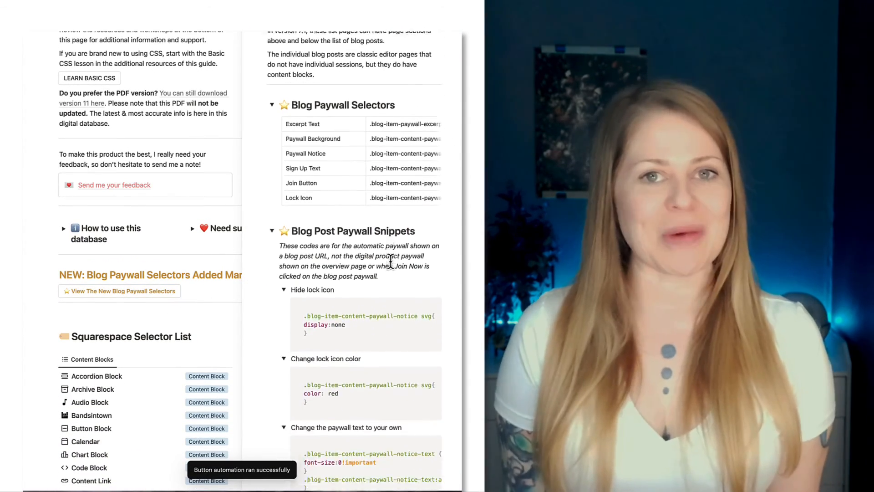
scroll(down, 3)
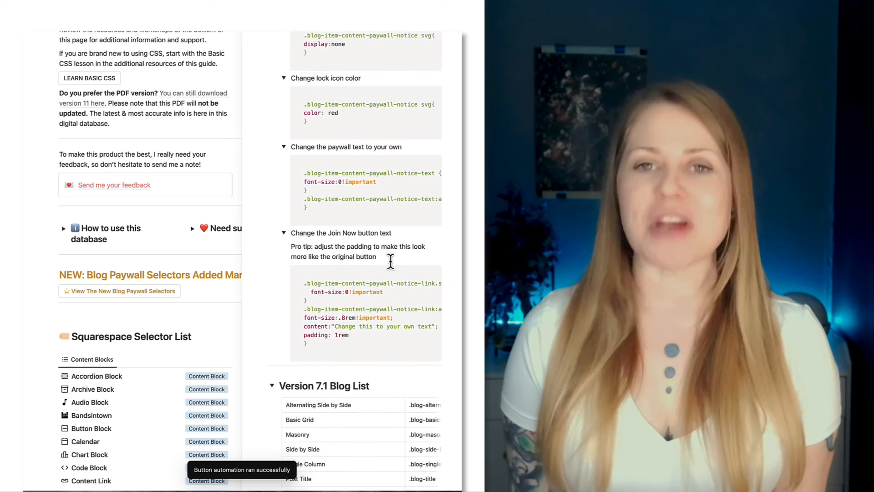